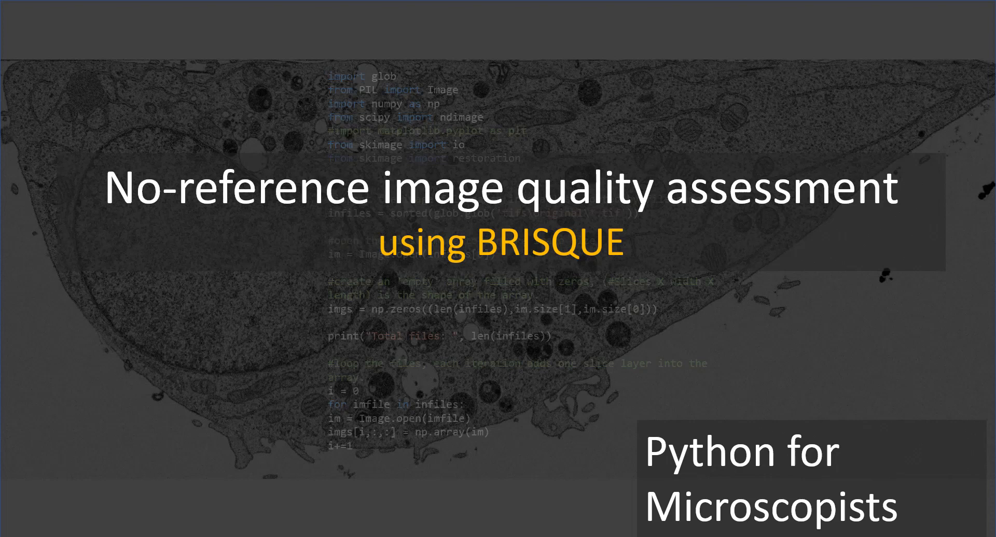
mouse_move(696, 306)
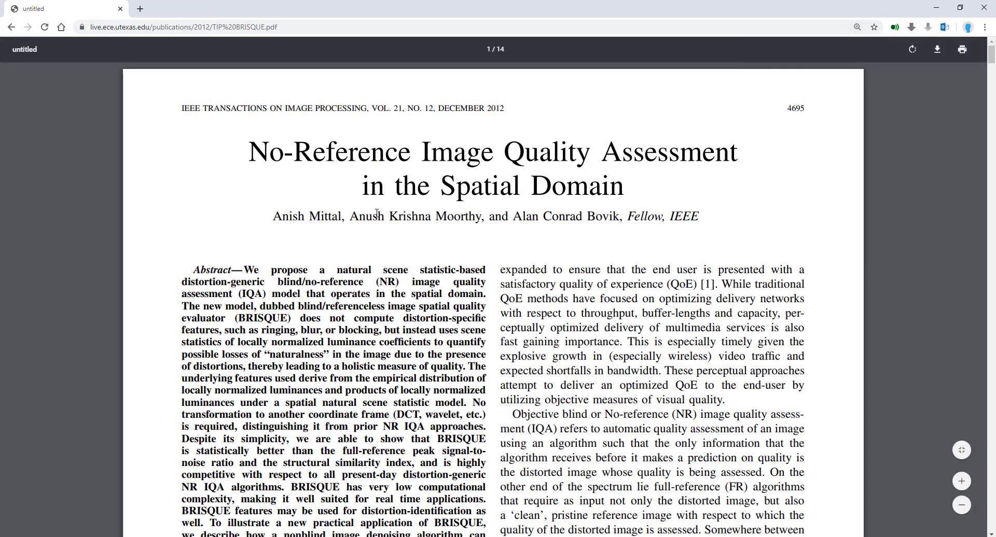
mouse_move(534, 118)
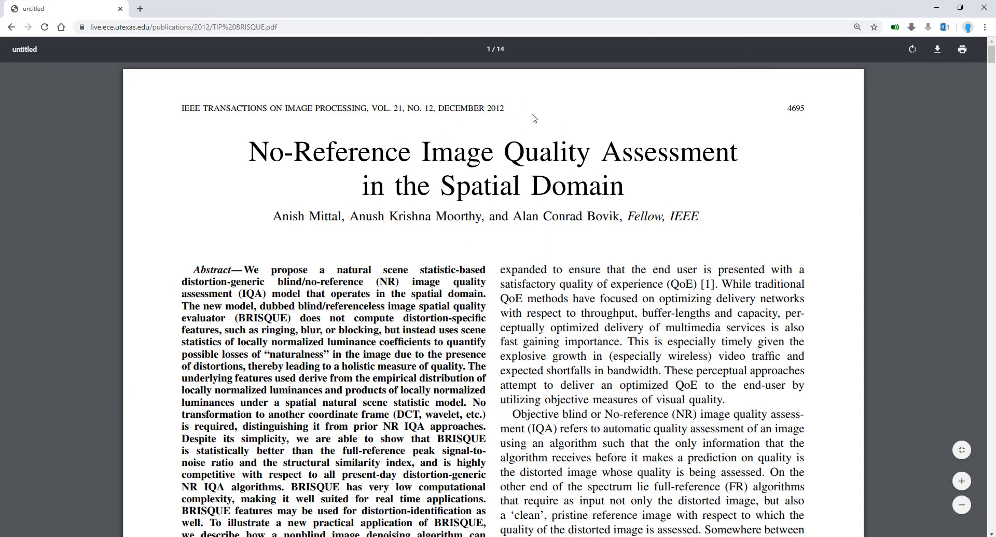
- Scroll the BRISQUE paper from its title page down to Fig. 1 on page 2
scroll("down", 3)
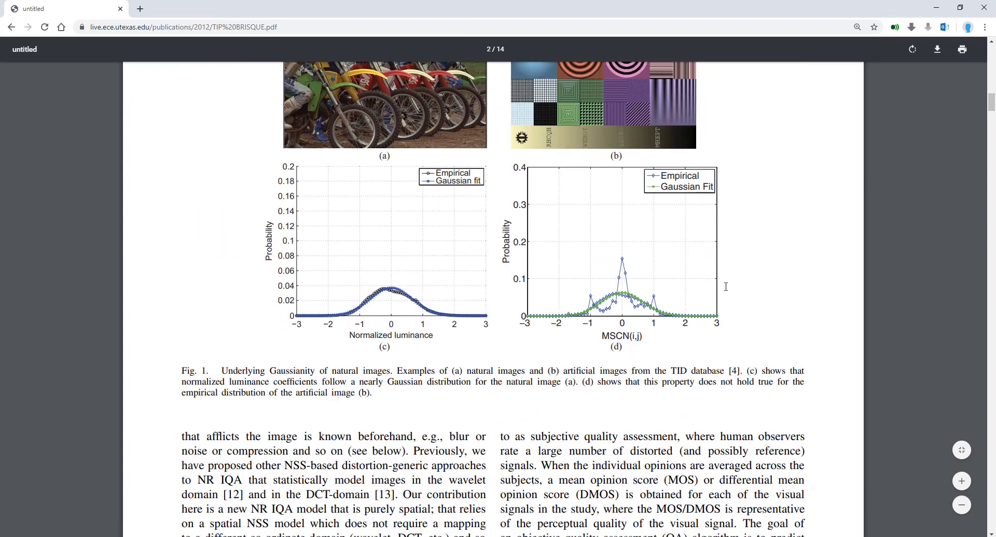
scroll("down", 3)
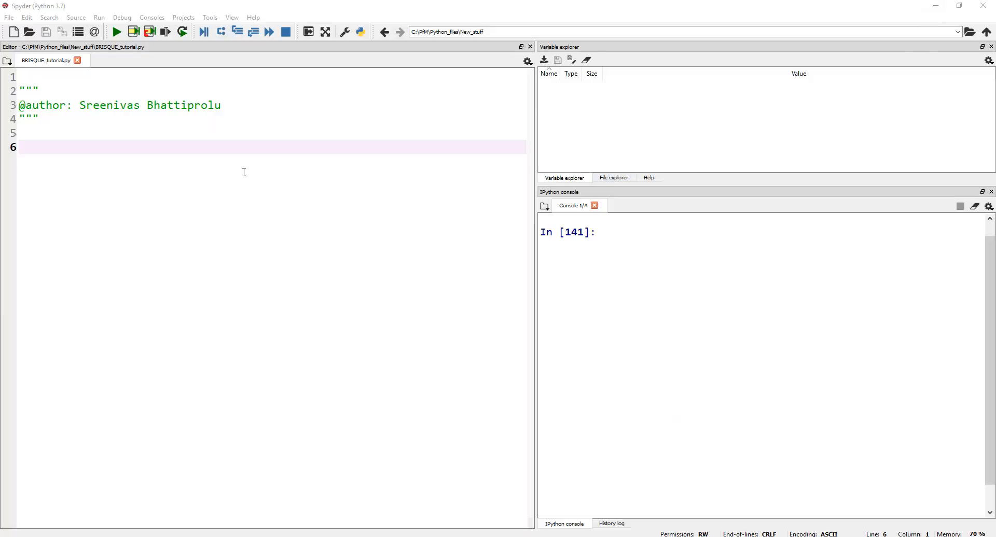
mouse_move(135, 144)
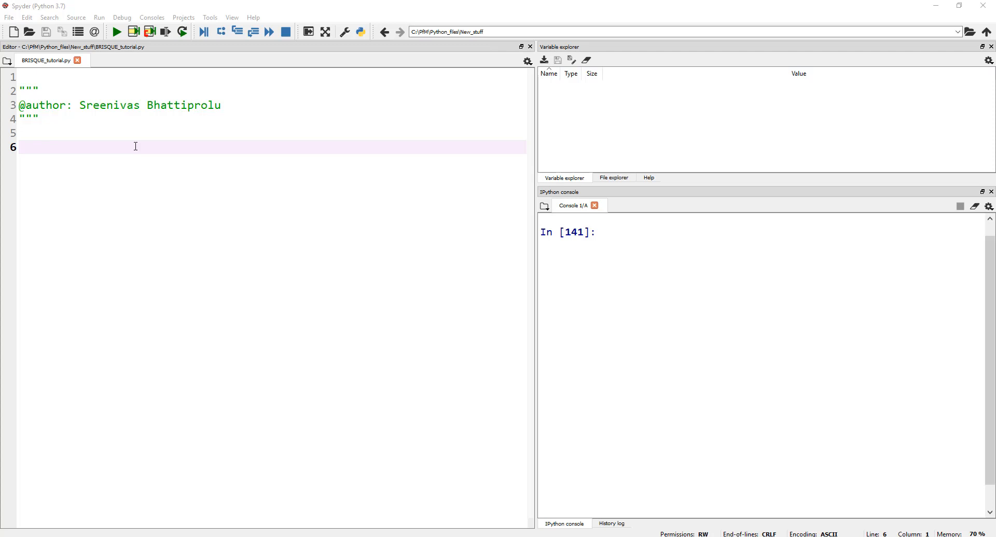
mouse_move(186, 152)
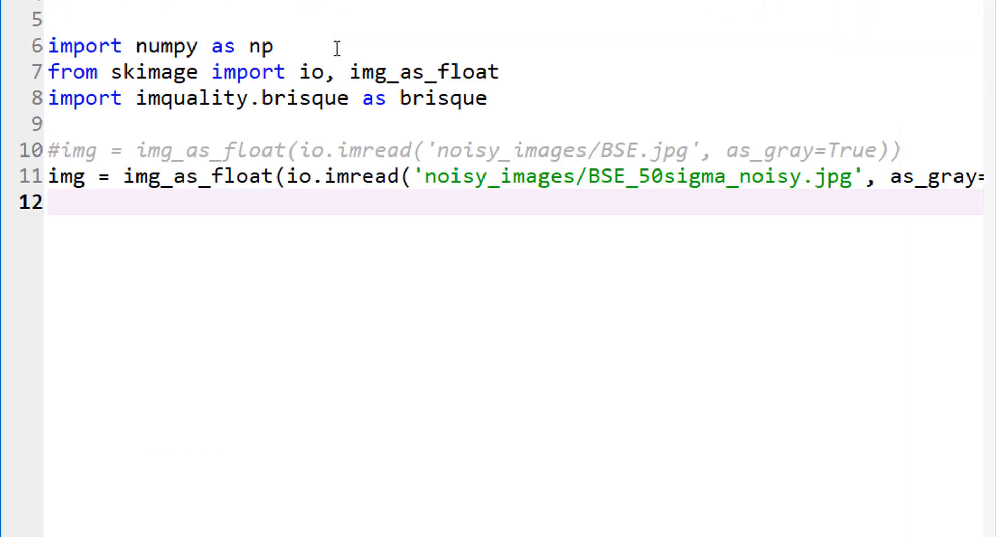
- Write numpy, skimage io and imquality brisque imports, loading BSE_50sigma_noisy.jpg as float grayscale
left_click(48, 201)
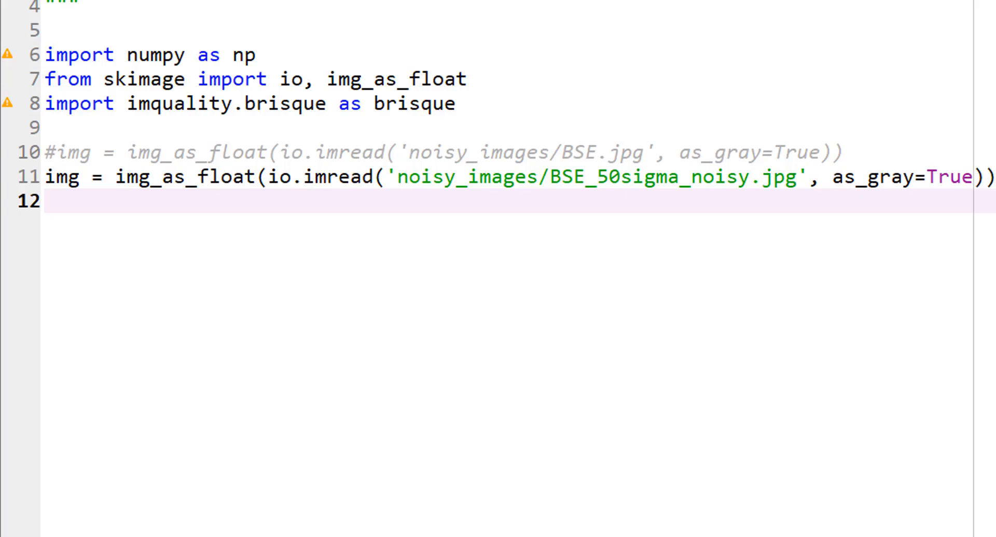
left_click(51, 10)
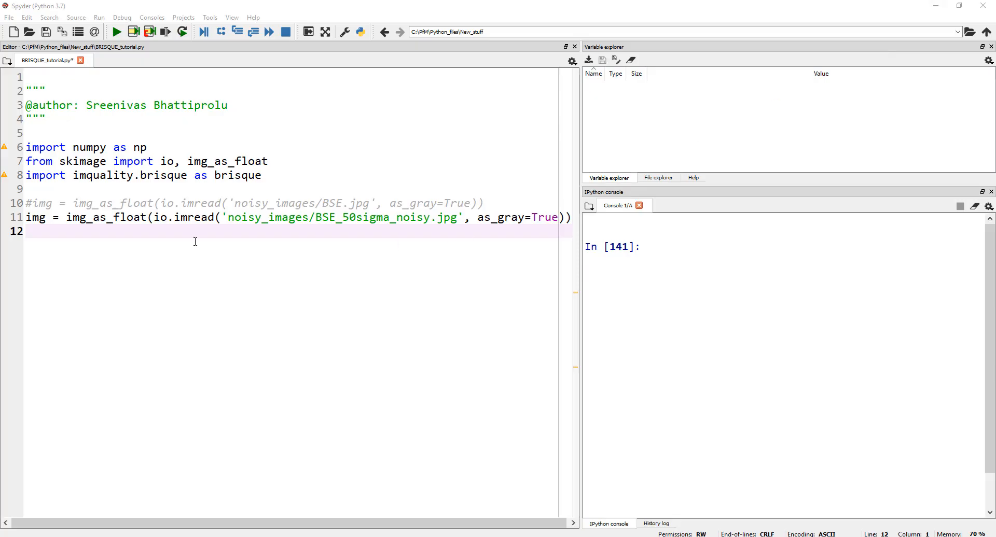
double_click(102, 175)
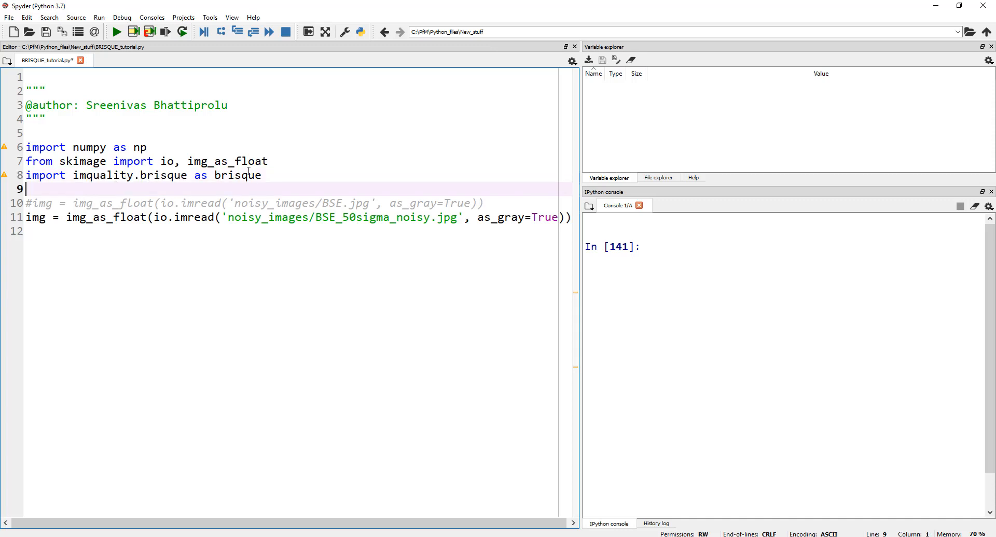
mouse_move(184, 230)
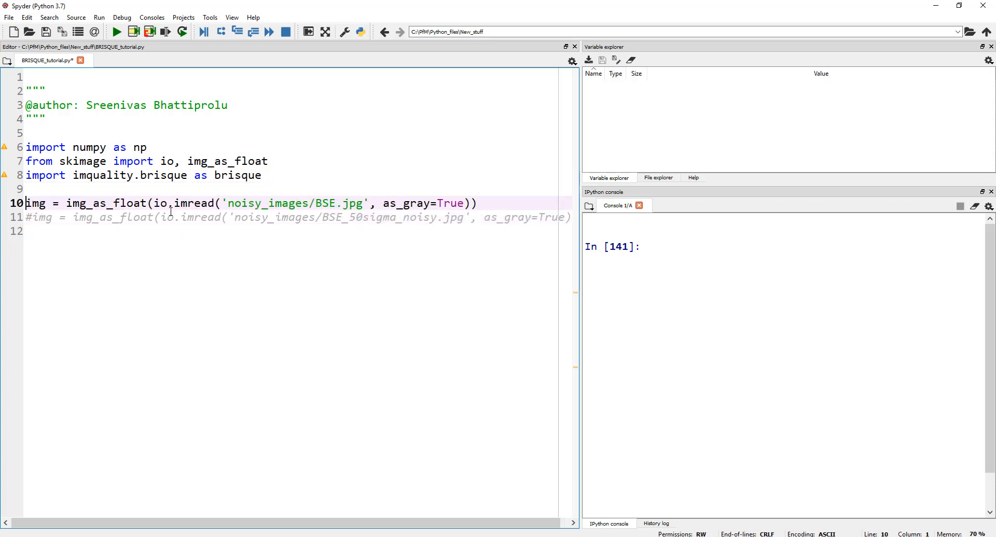
- Uncomment the BSE.jpg load line, comment the noisy line, and close the image preview
double_click(36, 203)
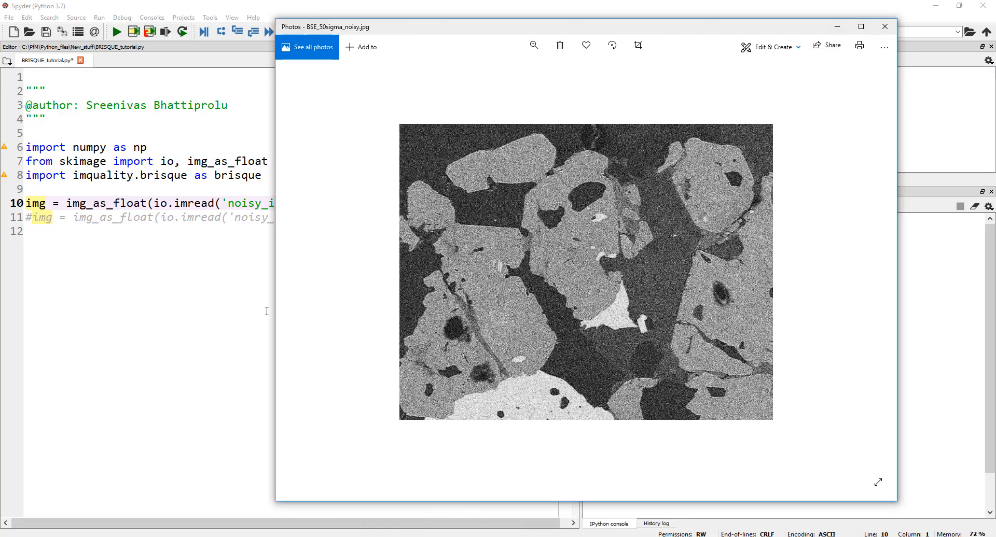
left_click(883, 26)
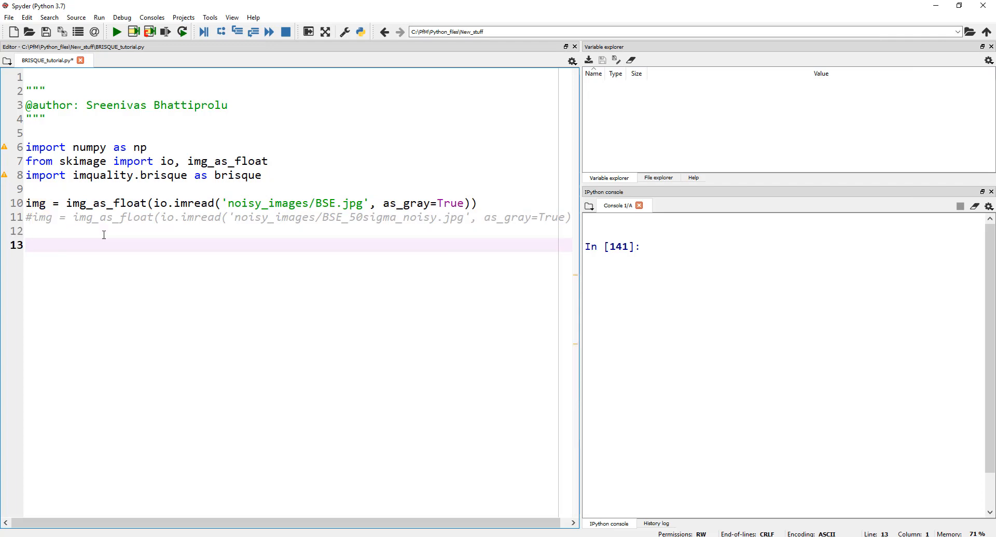
- Add score = brisque.score(img) and print("Brisque score = ", score) on lines 13–14
type("sco")
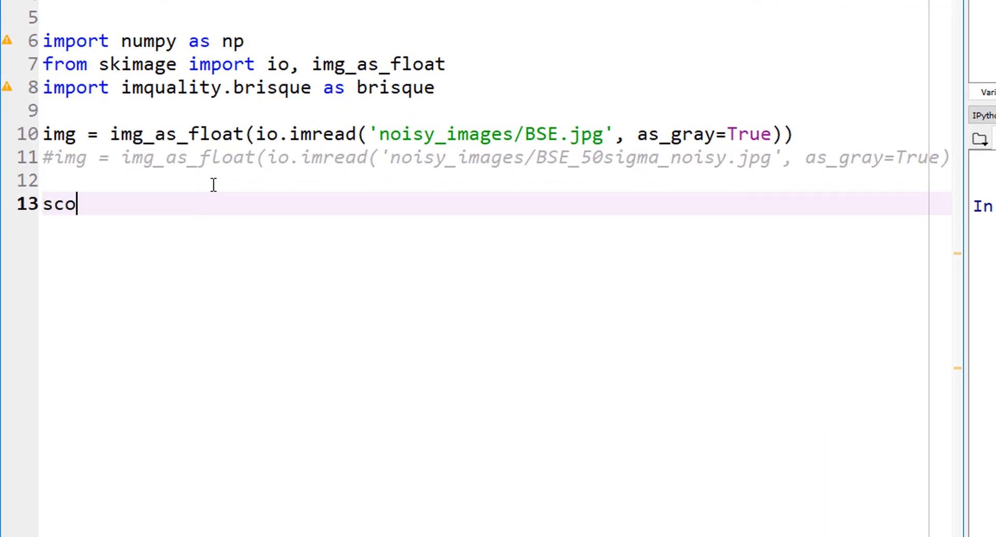
type("re = bri")
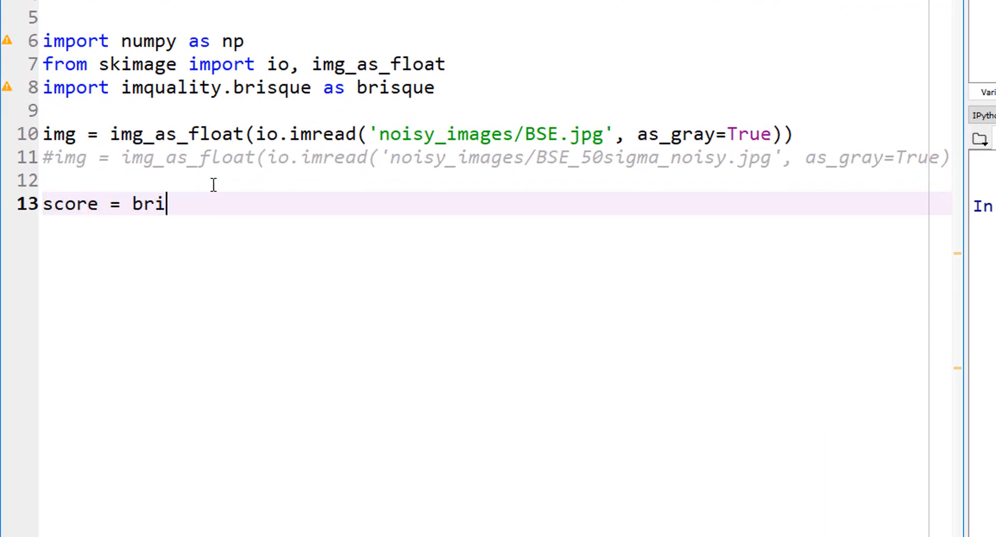
type("sque")
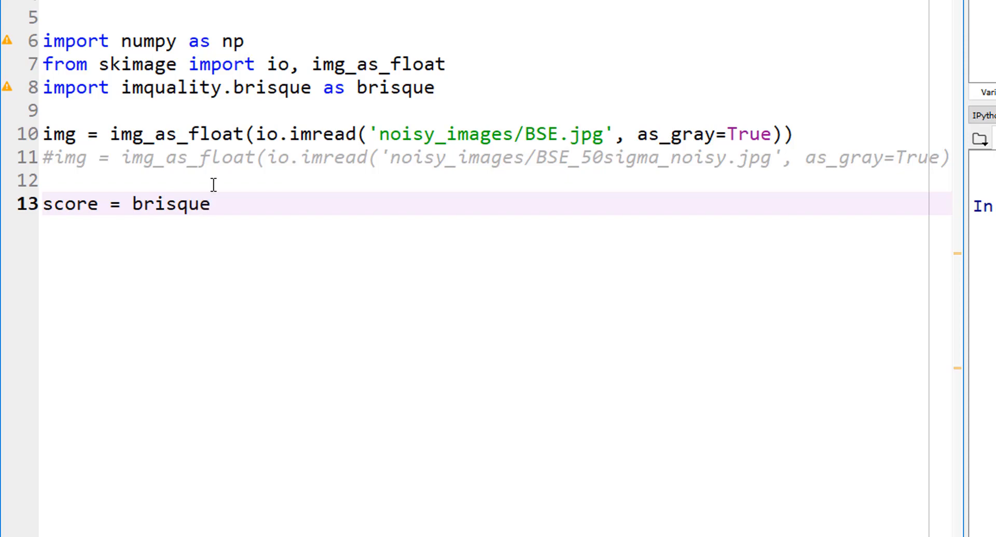
type(".score(img)")
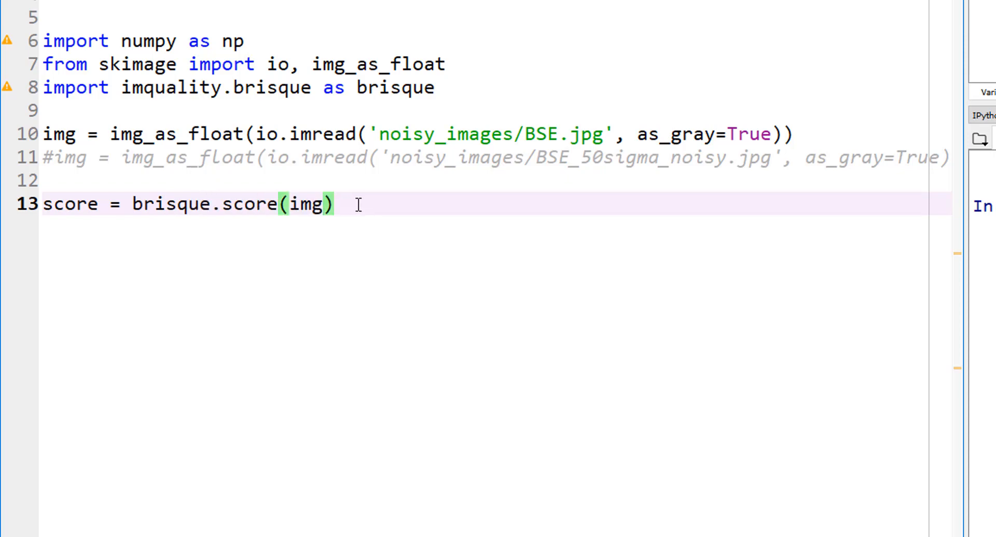
type("print")
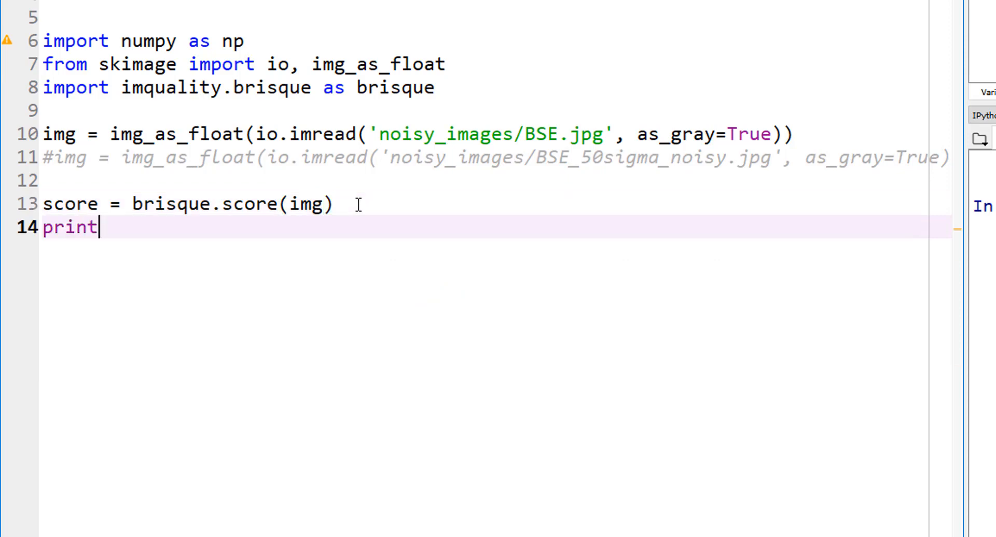
type("(\"Bris")
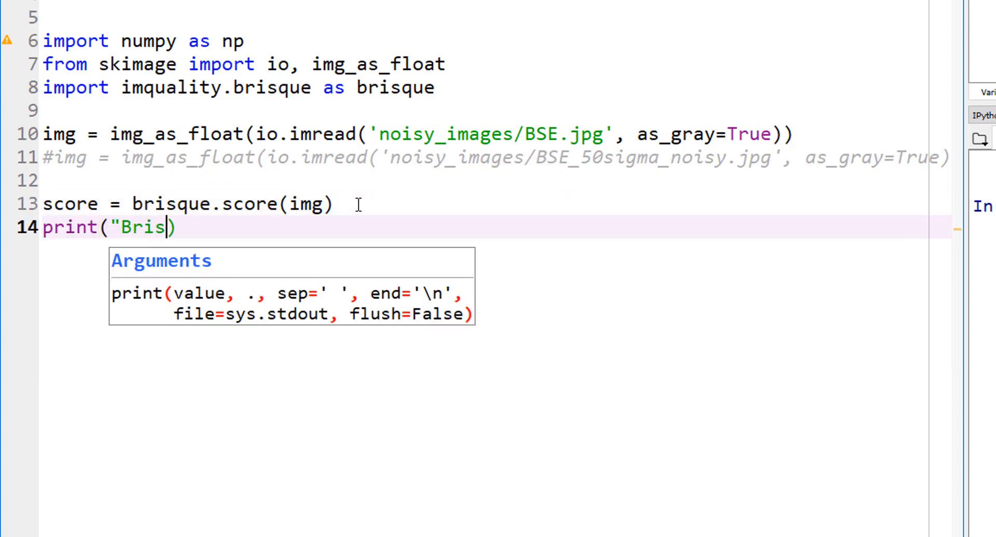
type("que score = \", s")
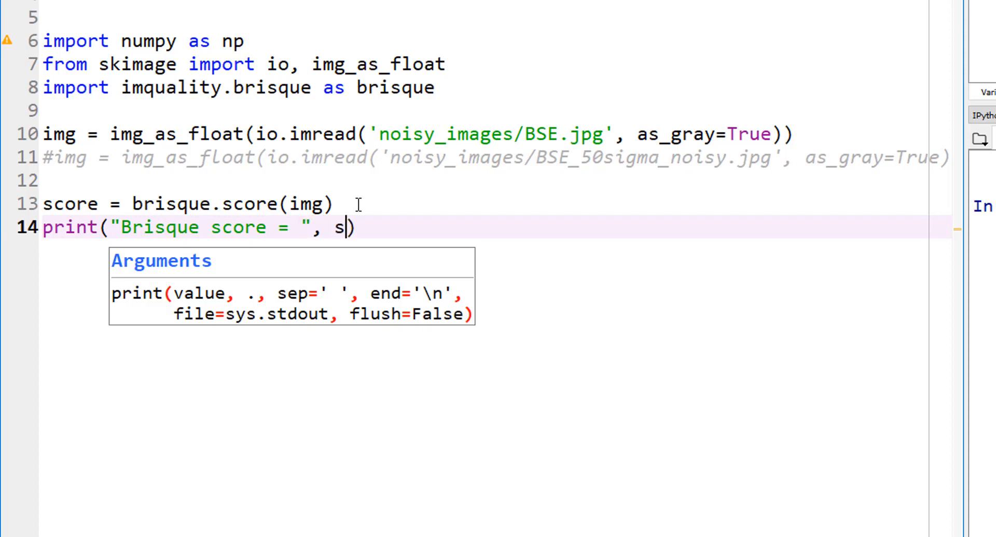
type("core")
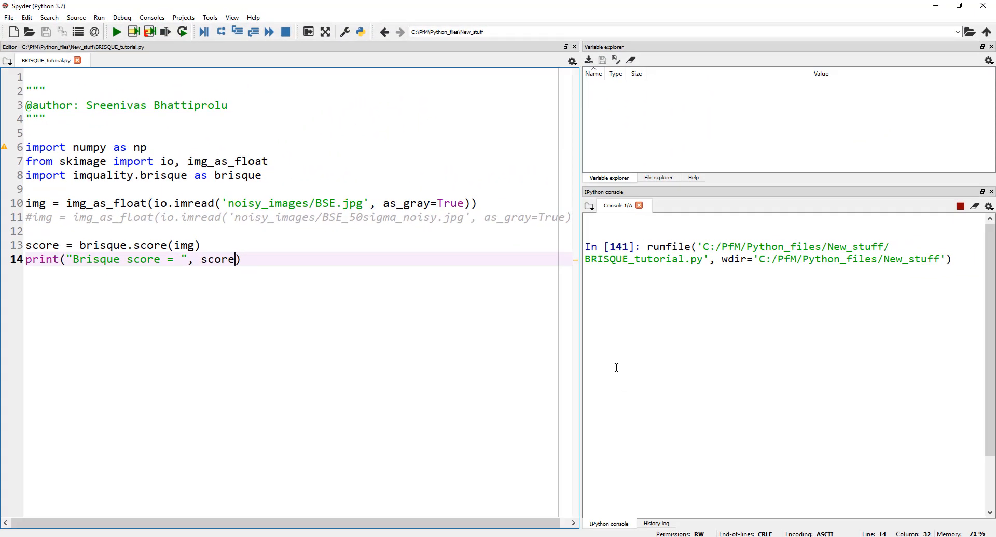
- Run the script and read the clean image's Brisque score of about 14.17
left_click(117, 31)
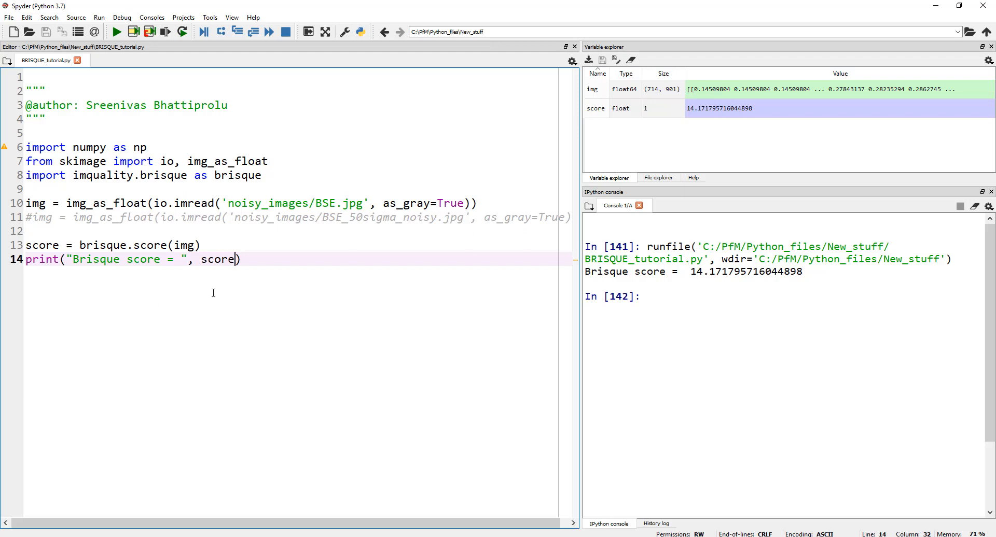
mouse_move(281, 302)
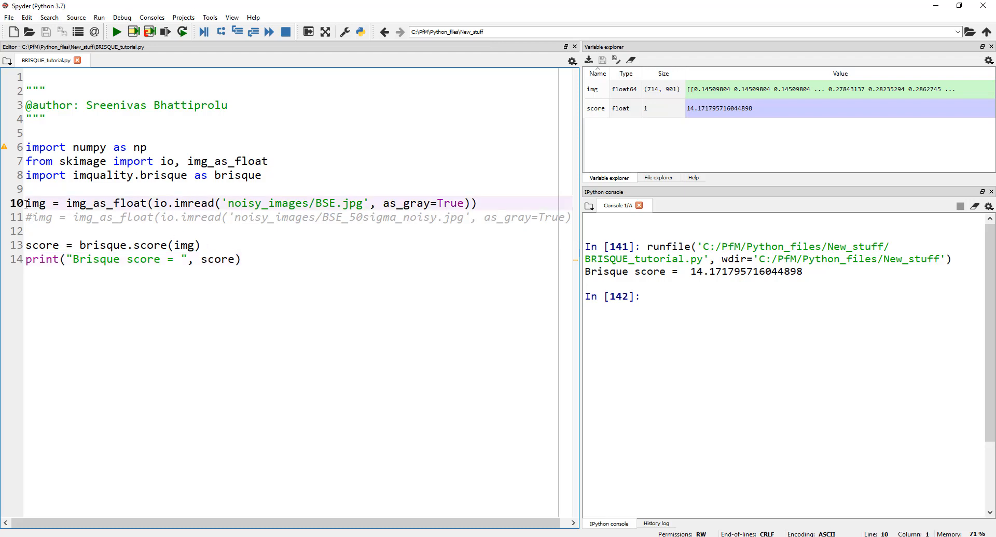
key("ctrl+1")
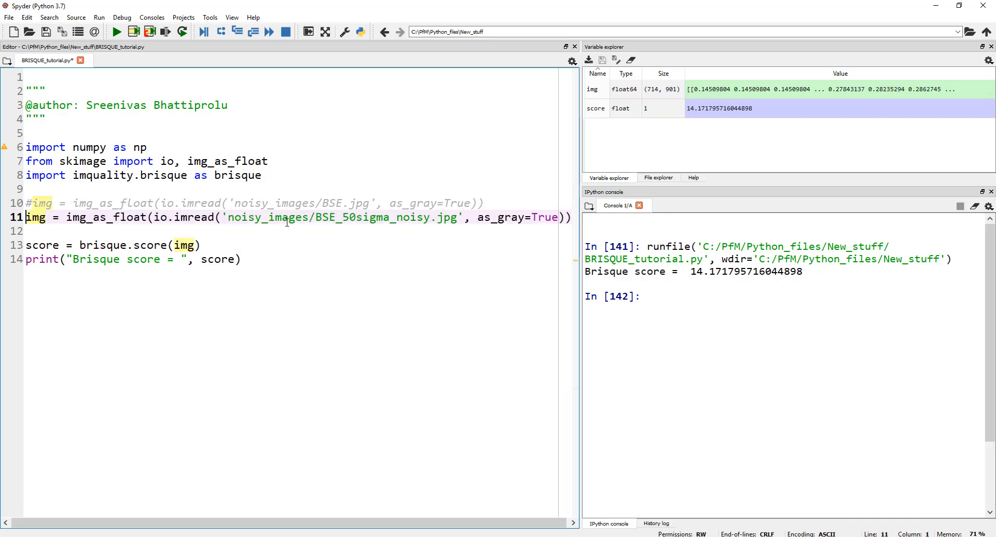
left_click(117, 31)
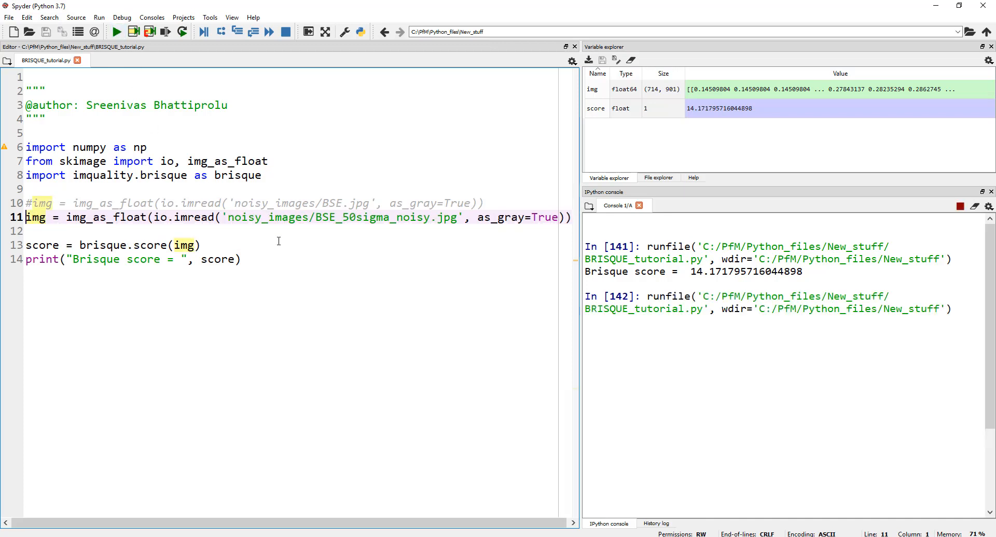
left_click(116, 32)
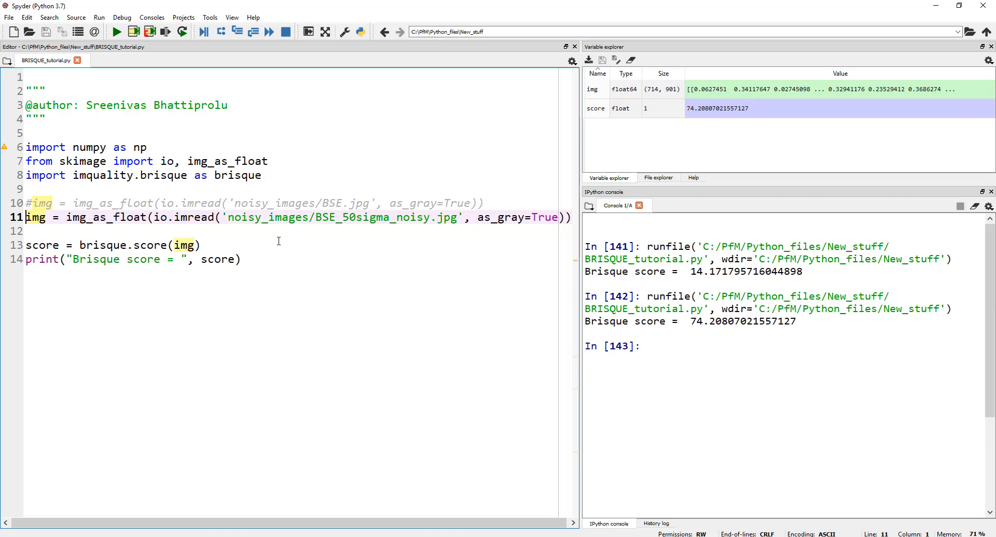
mouse_move(815, 335)
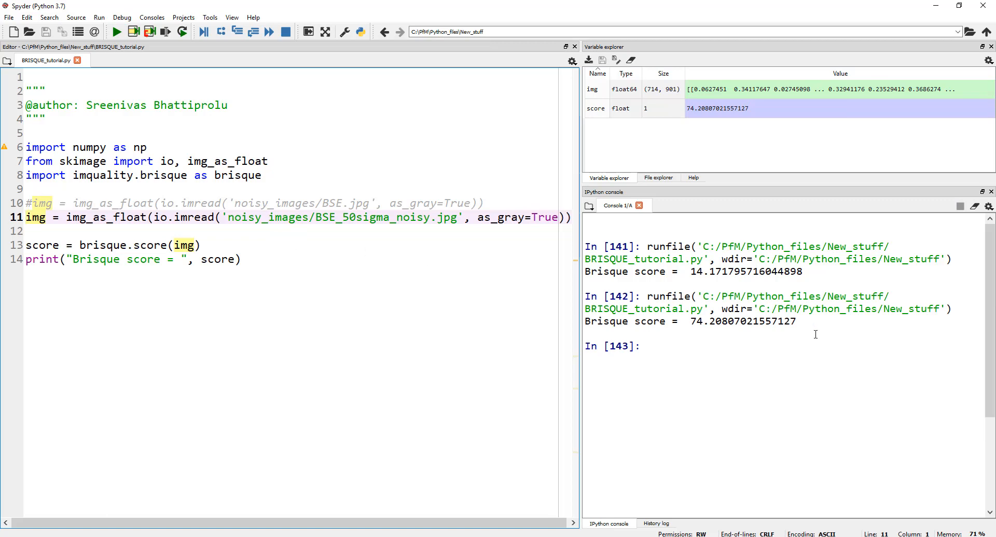
mouse_move(717, 325)
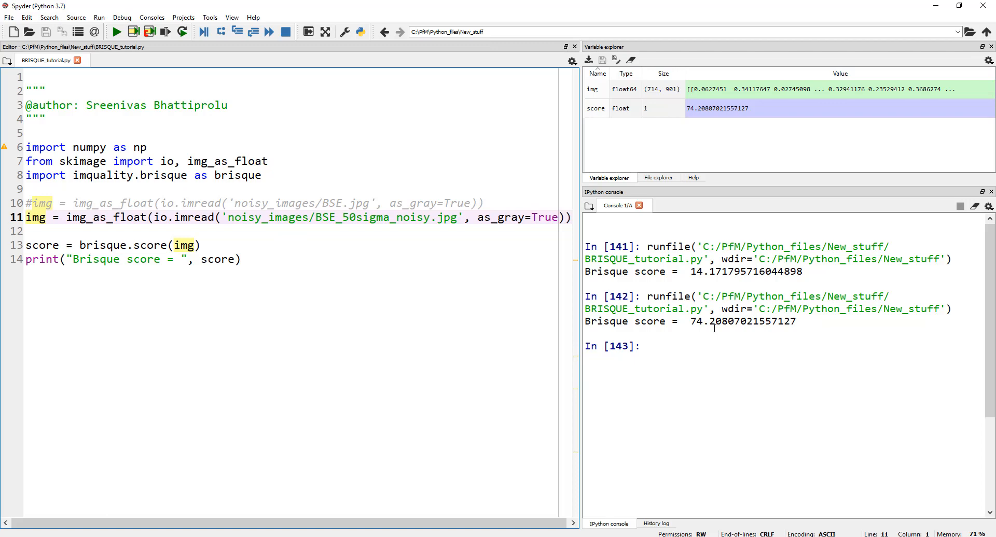
mouse_move(326, 296)
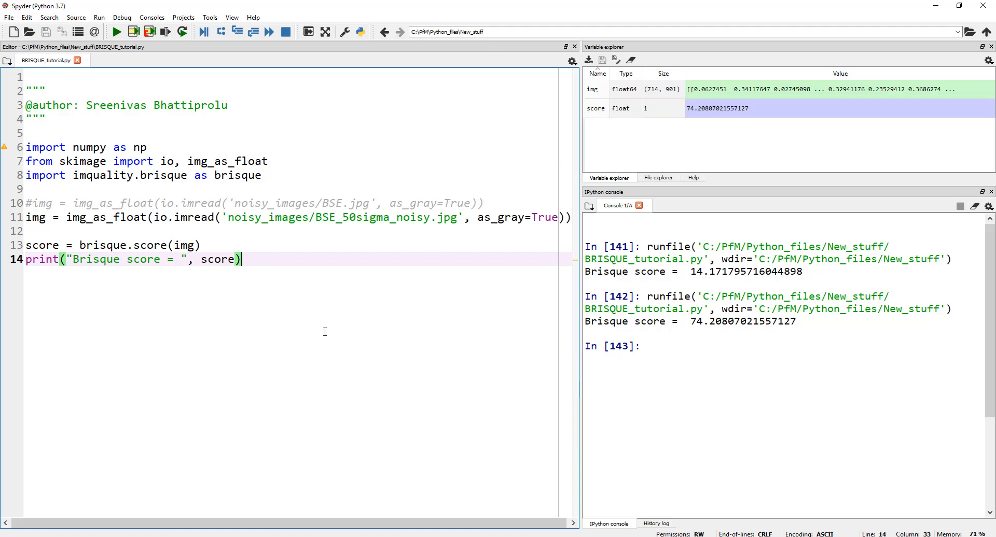
mouse_move(334, 347)
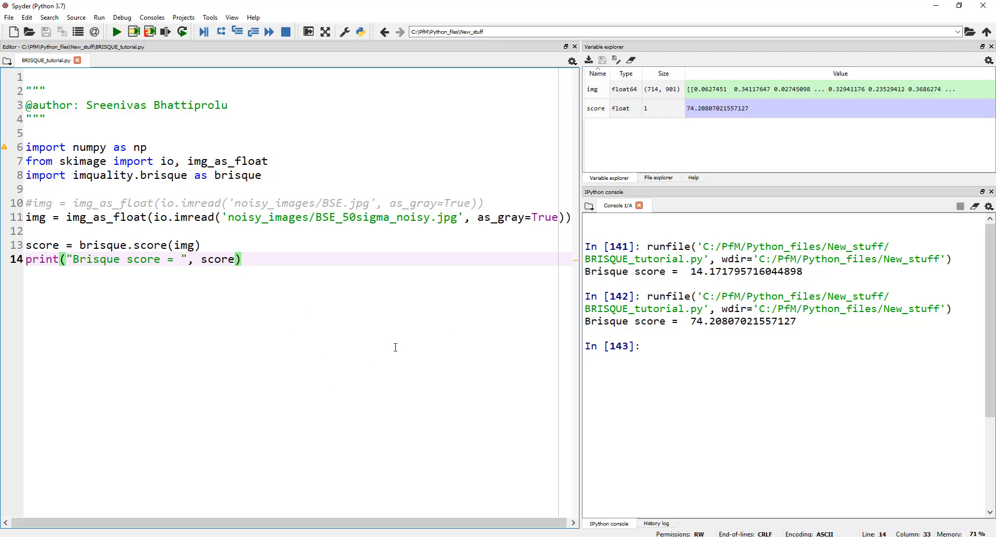
mouse_move(382, 346)
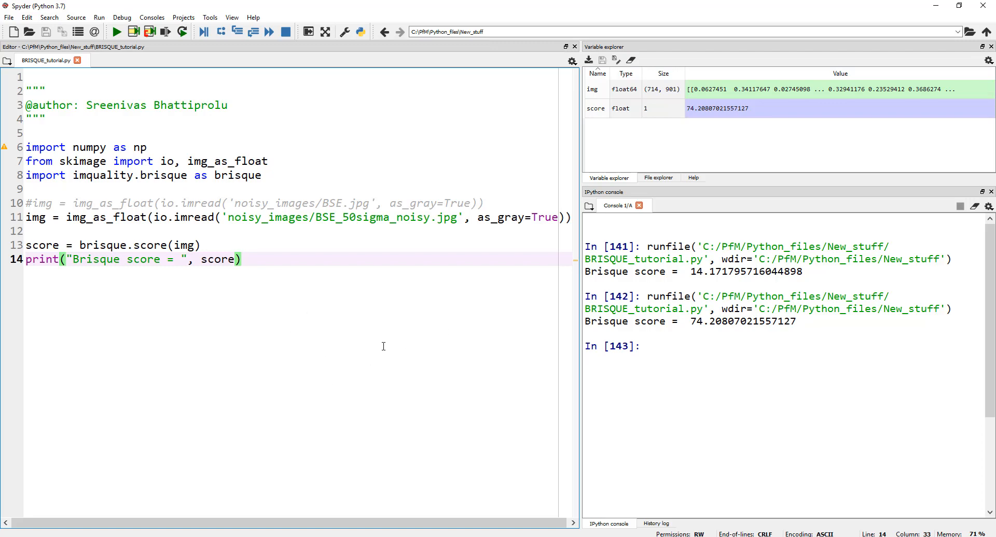
mouse_move(390, 336)
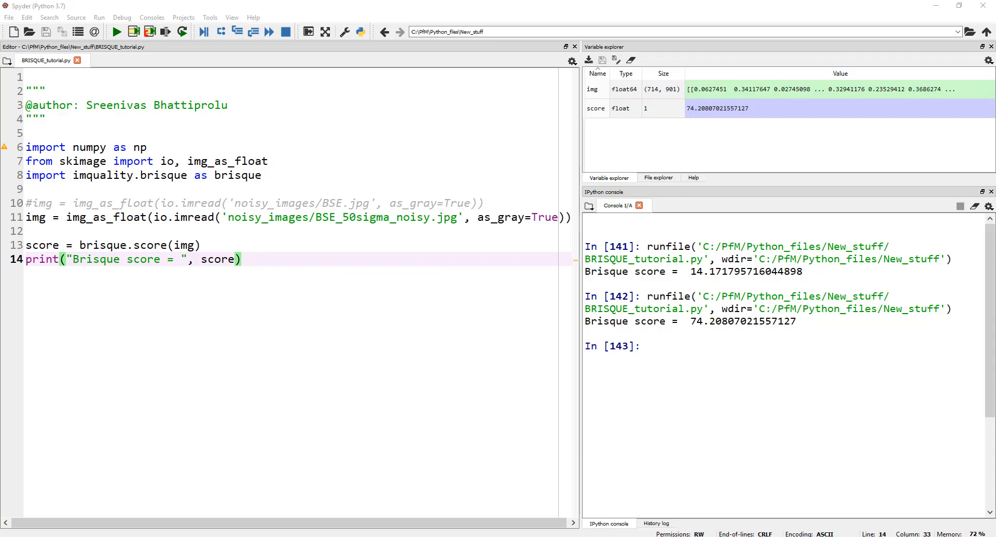
- Paste code scoring BSE.jpg and its 1–10 sigma blurred versions, then open noisy_images
left_click_drag(26, 203, 240, 259)
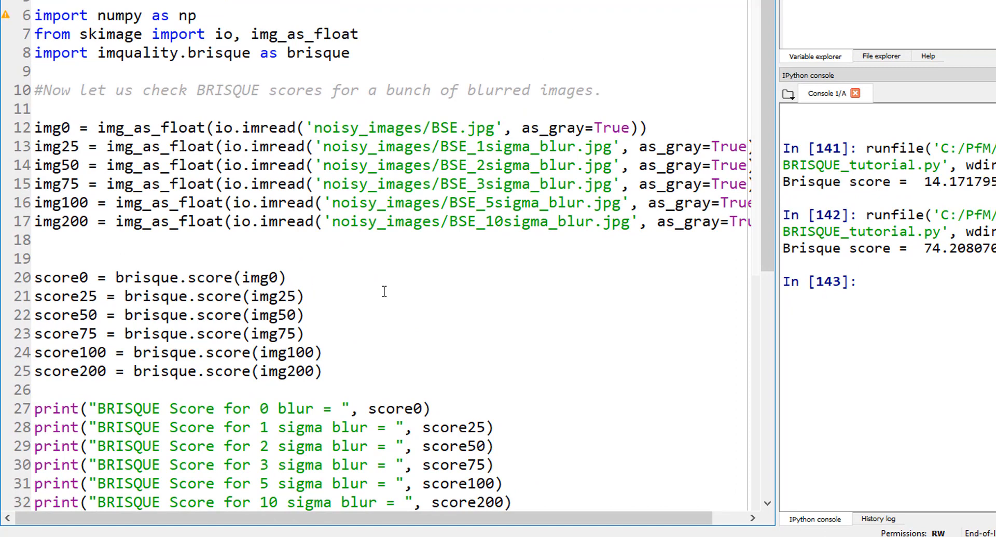
mouse_move(464, 243)
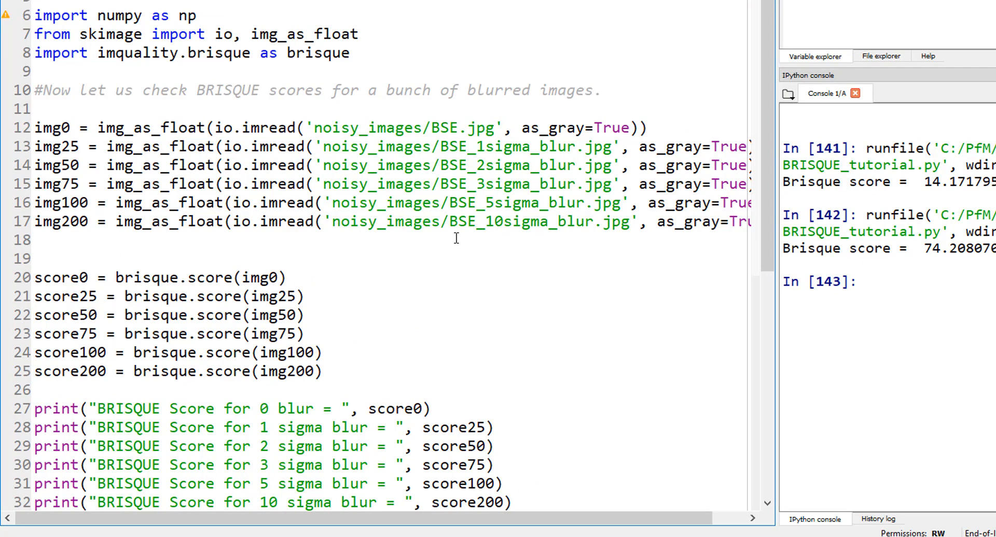
mouse_move(495, 229)
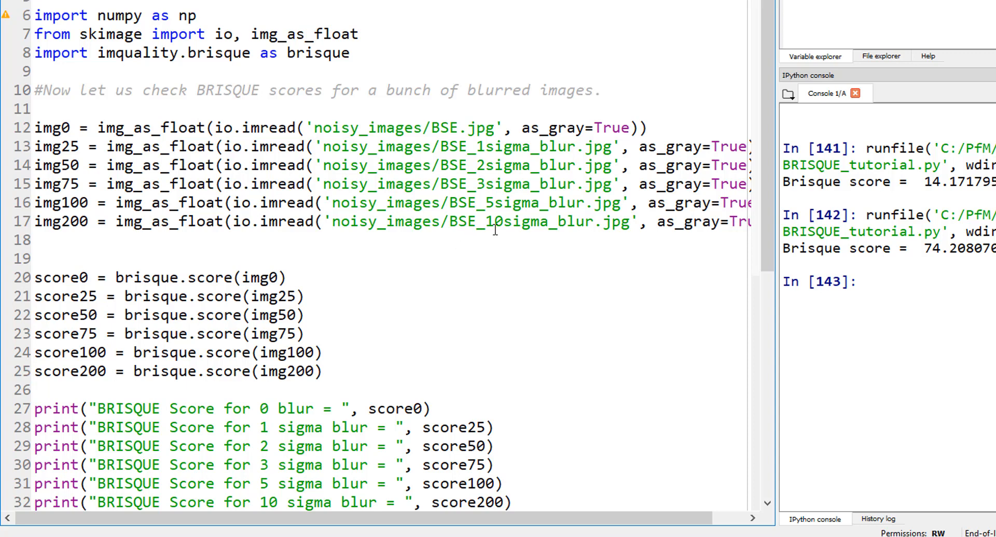
mouse_move(572, 218)
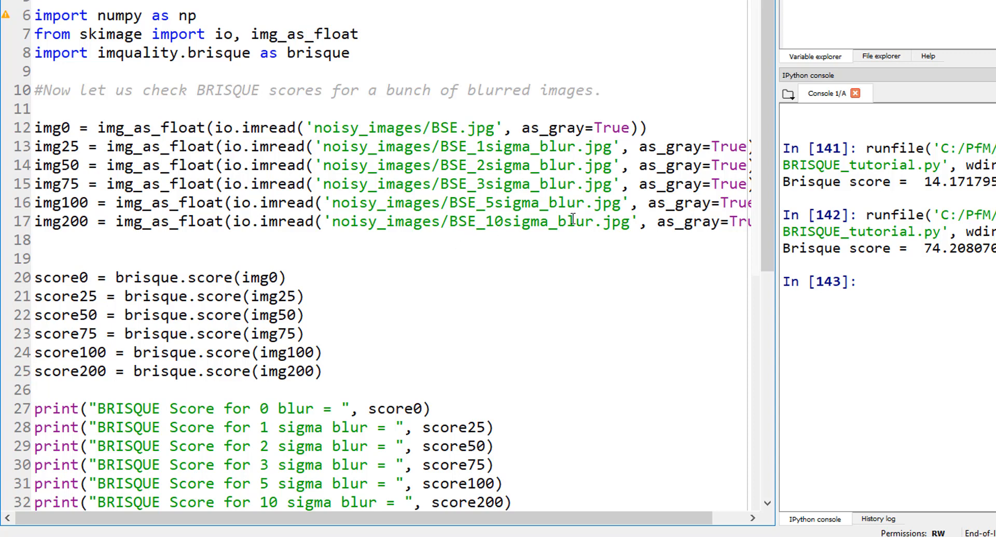
mouse_move(435, 282)
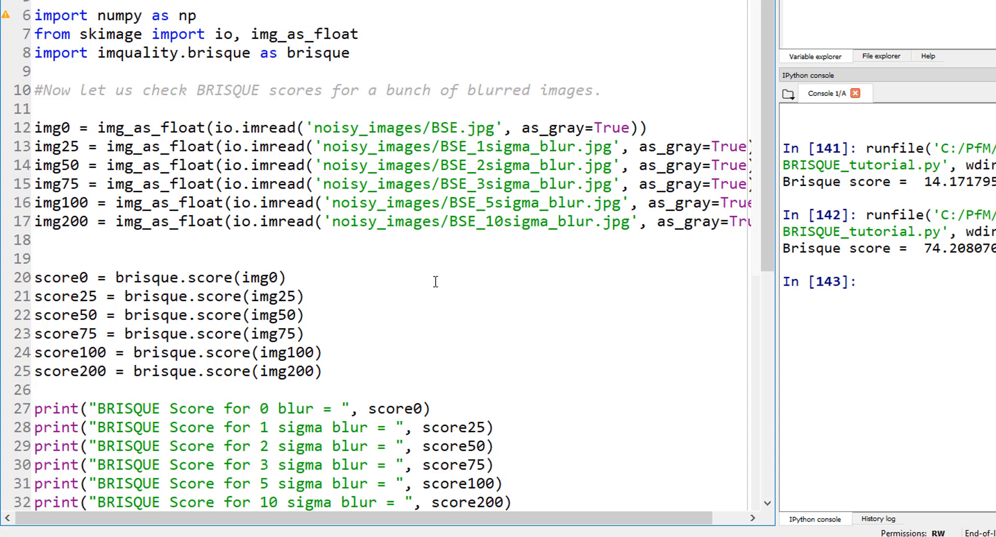
left_click(370, 272)
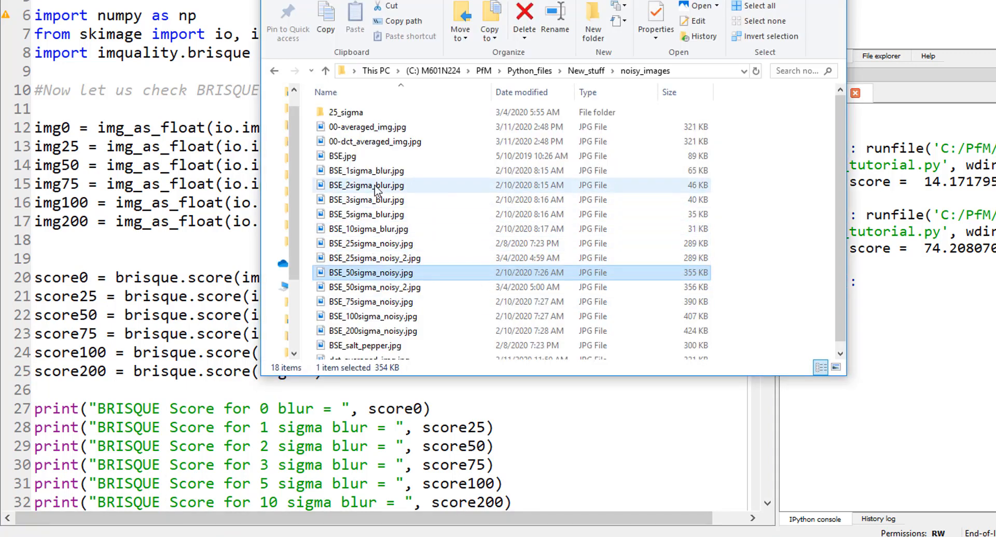
- Open BSE_2sigma_blur.jpg from the noisy_images folder to view it
left_click(365, 184)
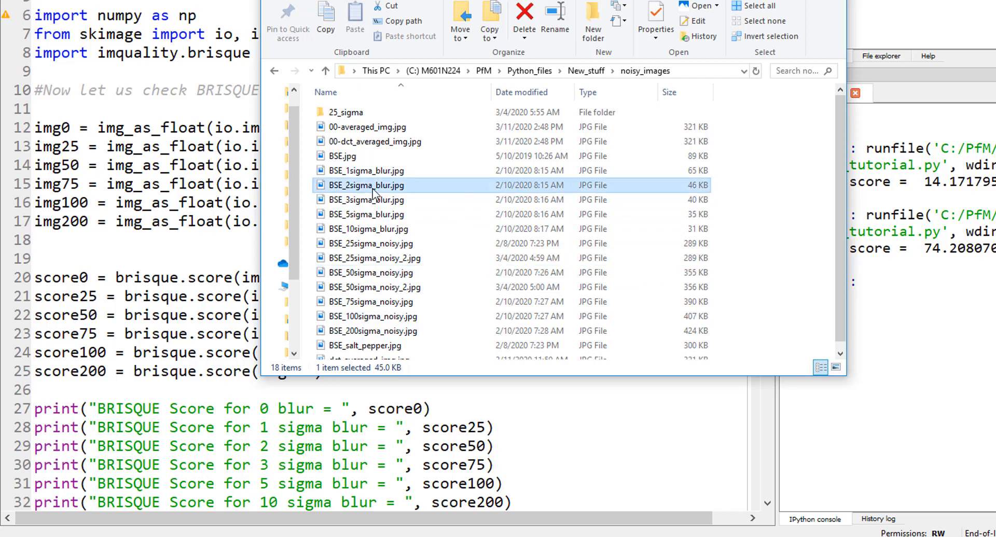
double_click(366, 185)
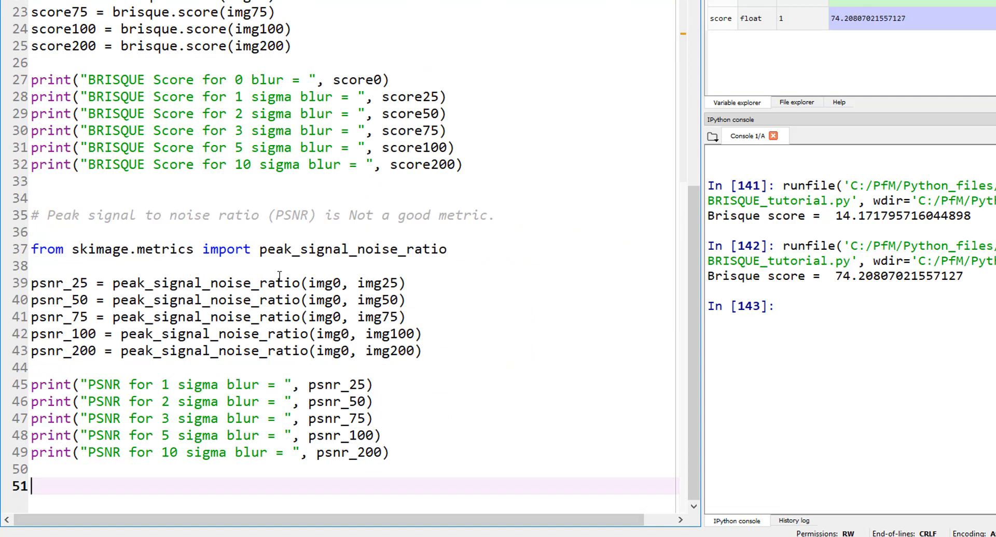
mouse_move(51, 215)
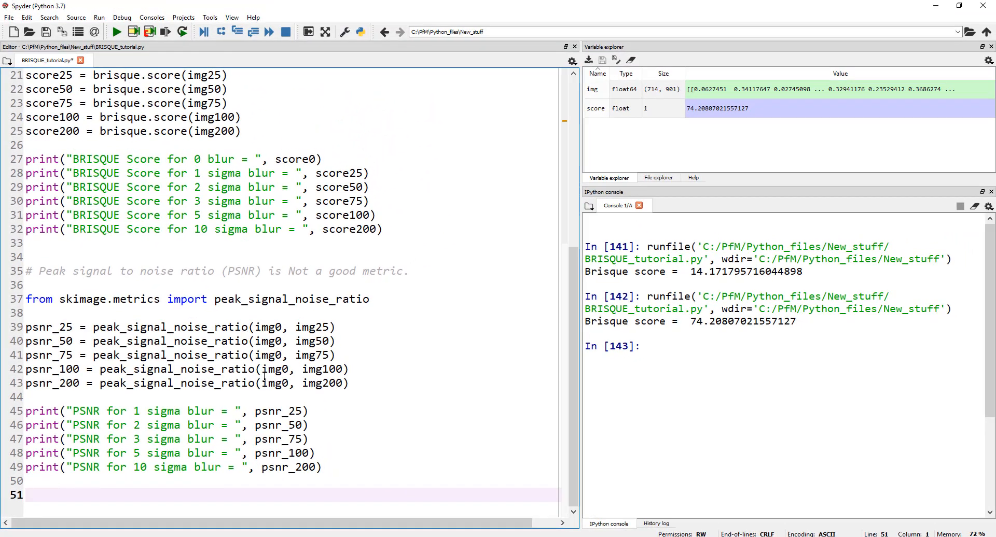
- Run the script and highlight the 5 and 10 sigma PSNR values and the word BRISQUE
left_click(116, 32)
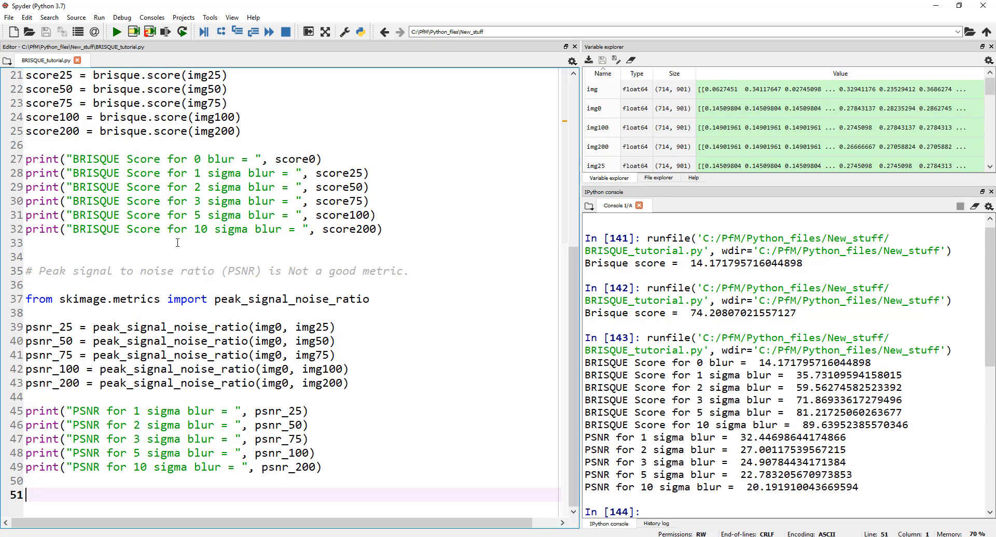
mouse_move(734, 342)
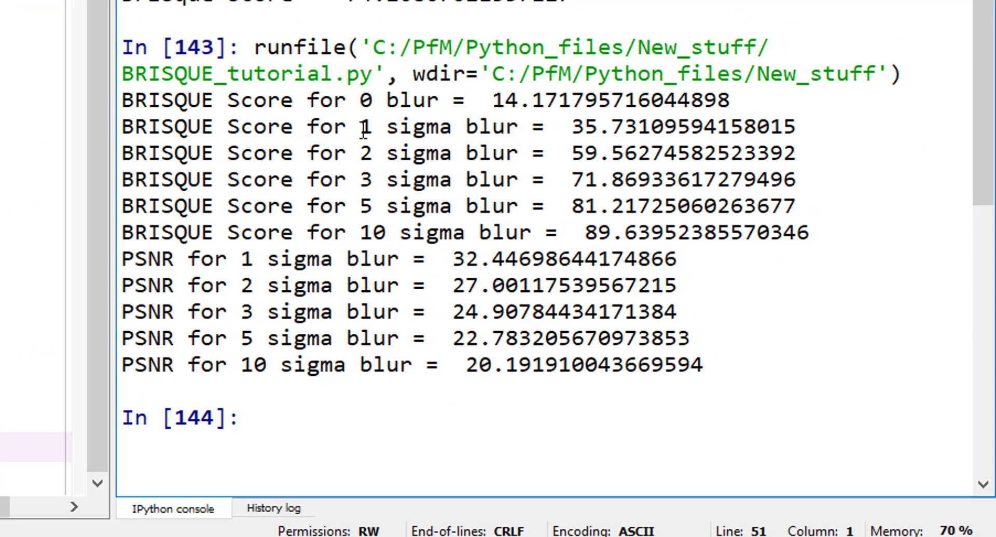
mouse_move(583, 134)
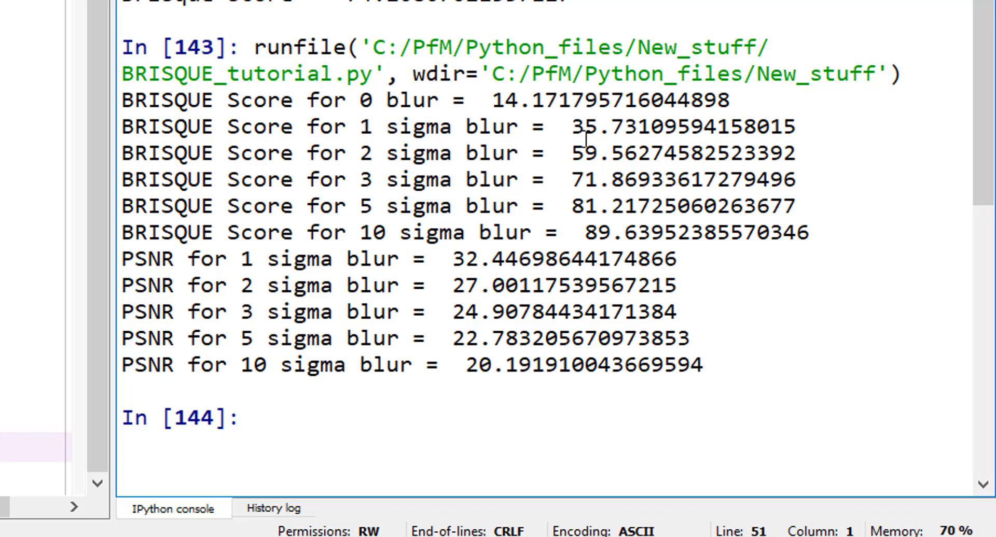
double_click(589, 126)
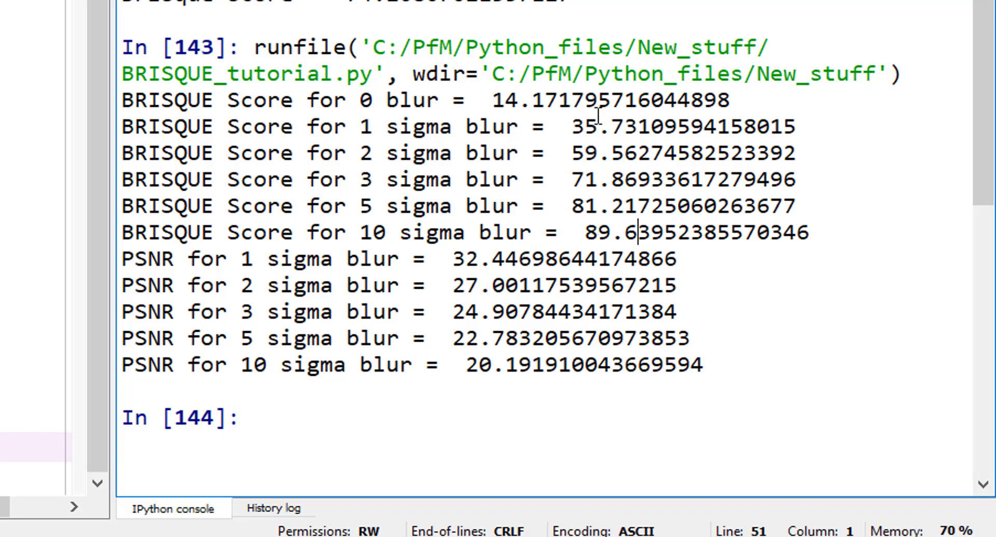
mouse_move(622, 232)
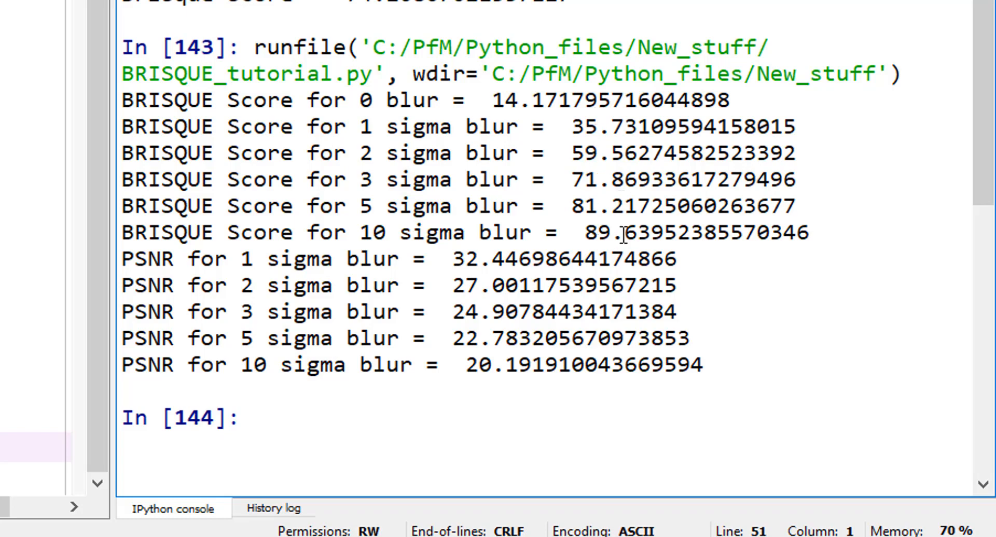
mouse_move(139, 261)
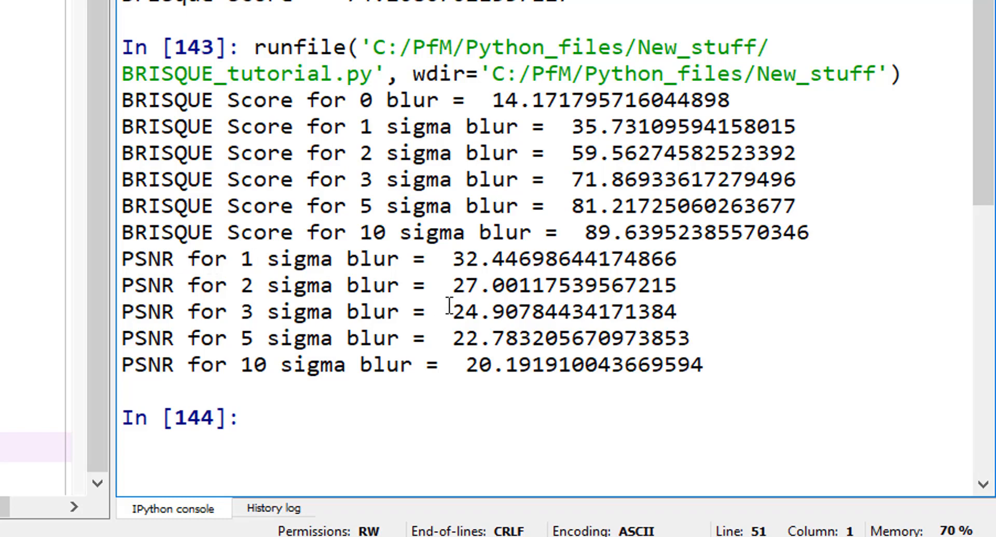
double_click(461, 285)
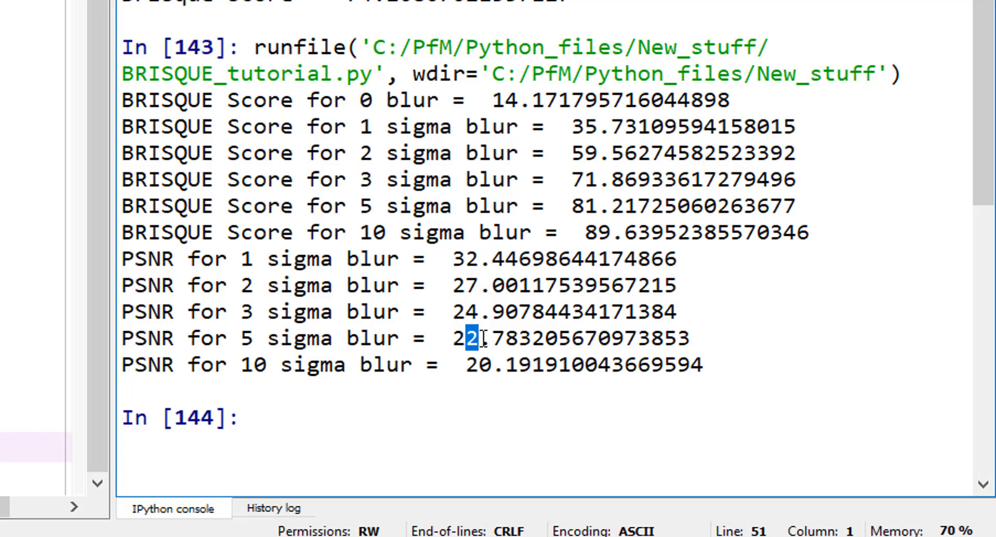
double_click(477, 365)
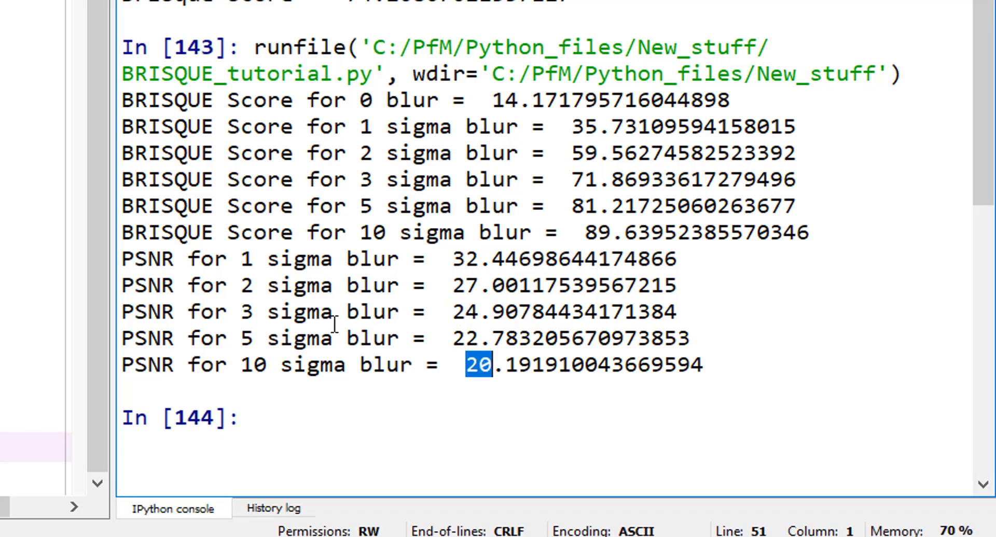
mouse_move(340, 295)
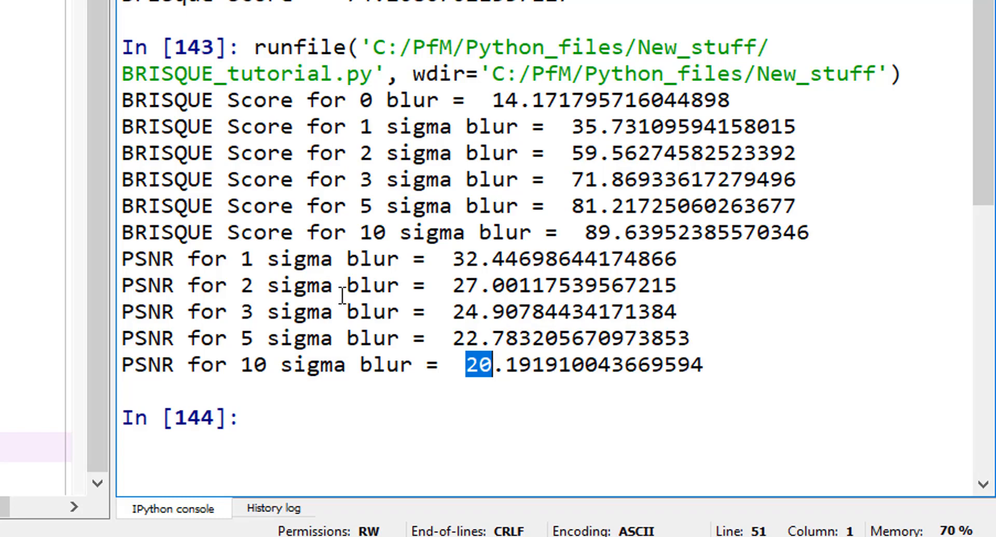
mouse_move(133, 118)
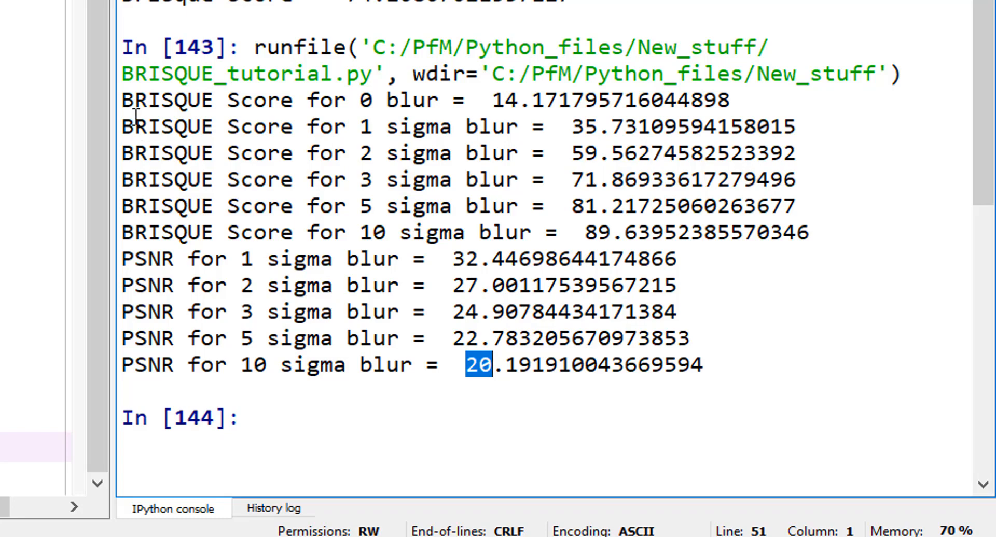
double_click(167, 99)
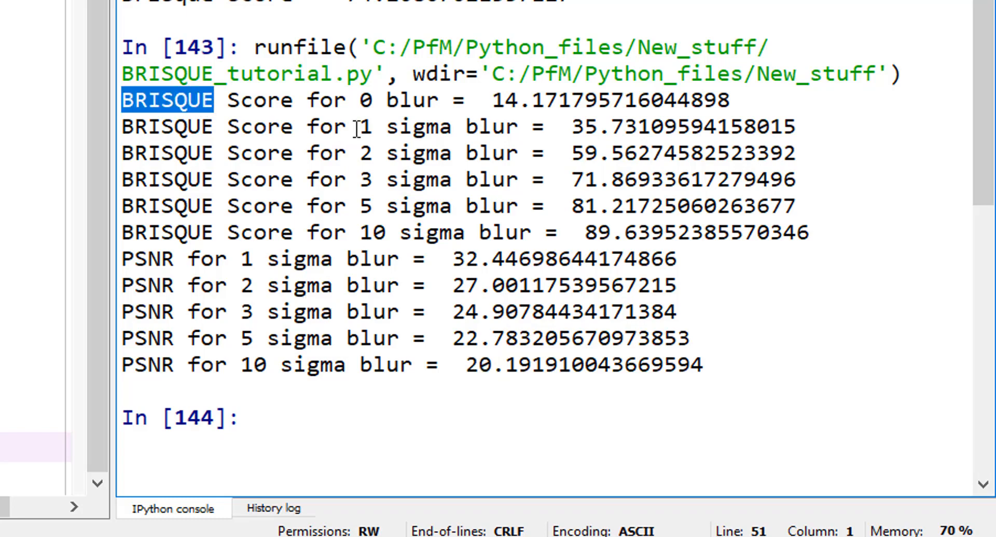